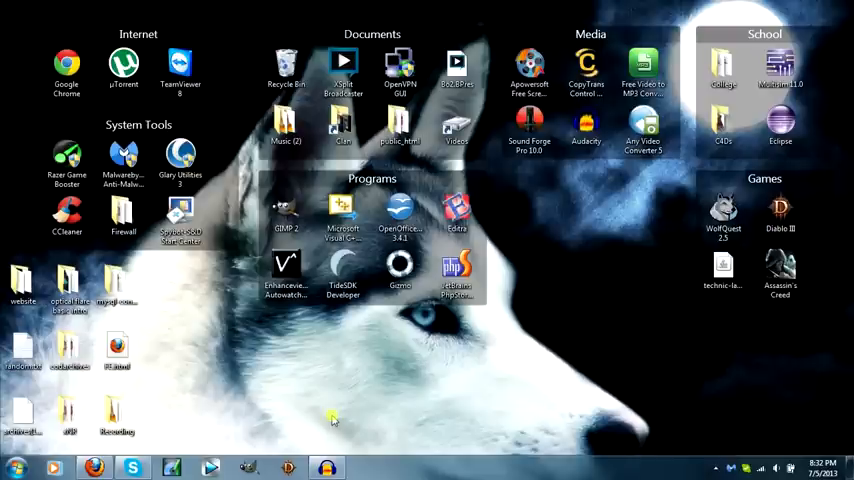
pyautogui.moveTo(281, 371)
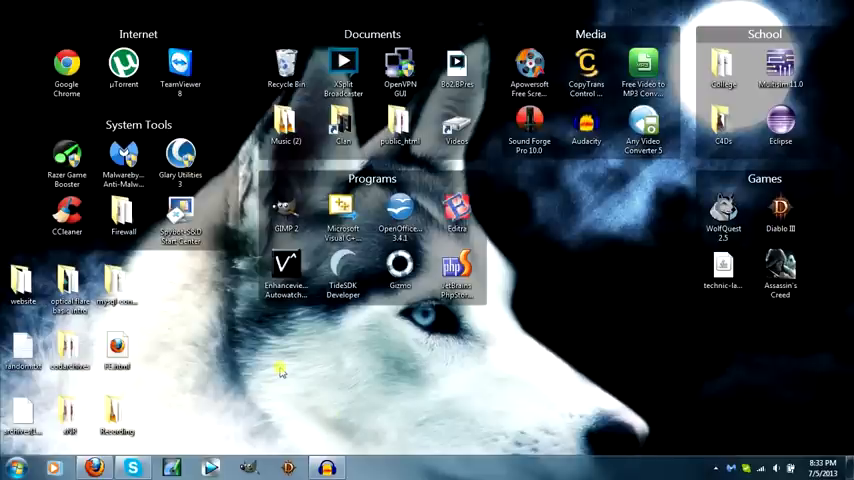
# - Launch Cain from the Start menu's recent programs list
pyautogui.click(16, 467)
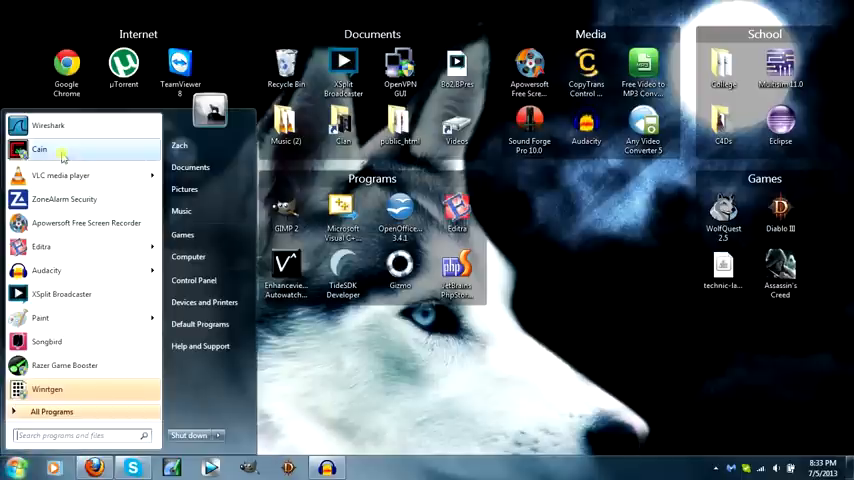
pyautogui.click(39, 149)
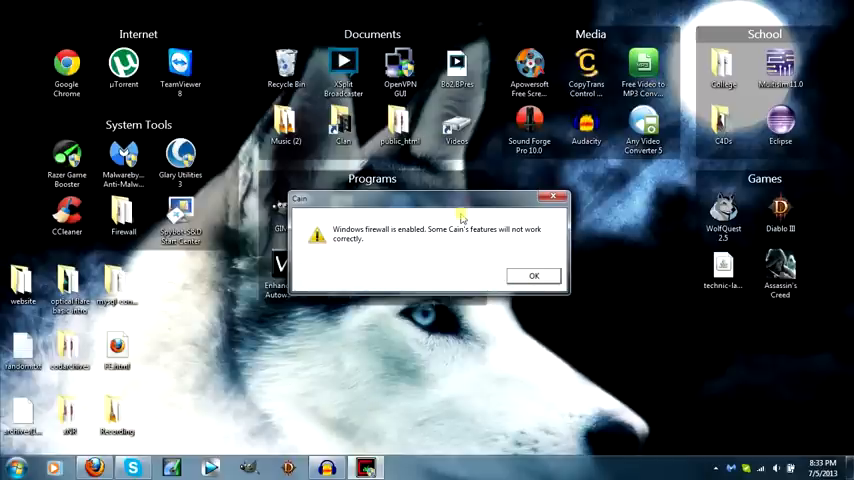
# - Dismiss Cain's Windows Firewall warning and review the sniffer network adapter in Configure
pyautogui.click(533, 275)
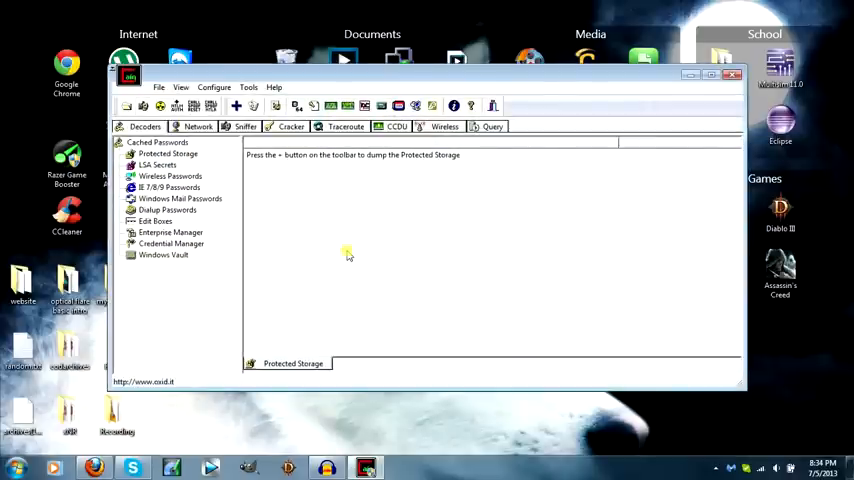
pyautogui.moveTo(214, 87)
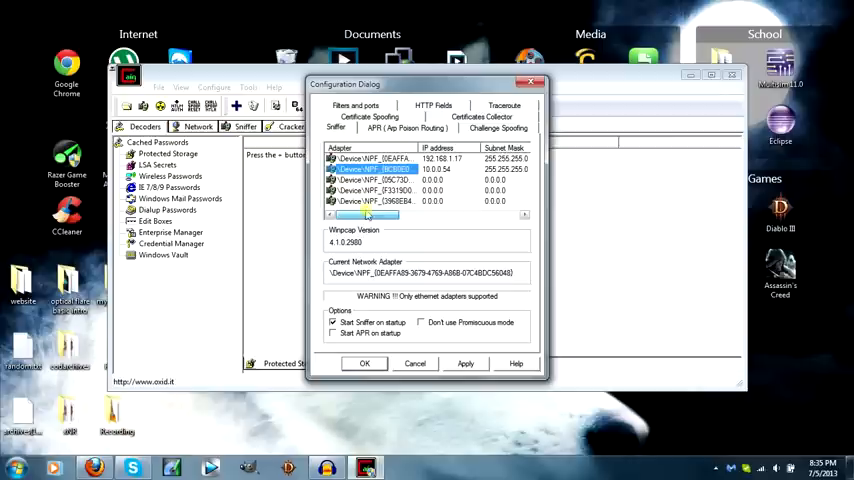
pyautogui.click(380, 158)
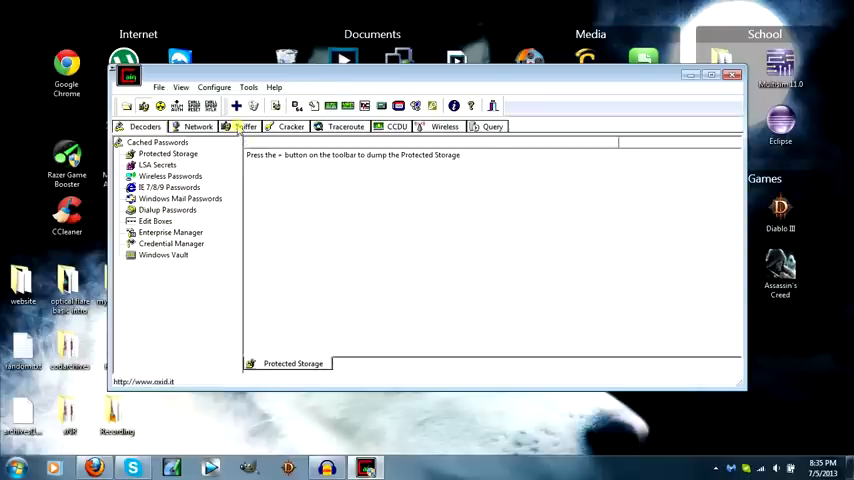
# - Scan all subnet hosts, finding router 192.168.1.1 and Microsoft host 192.168.1.46
pyautogui.click(245, 126)
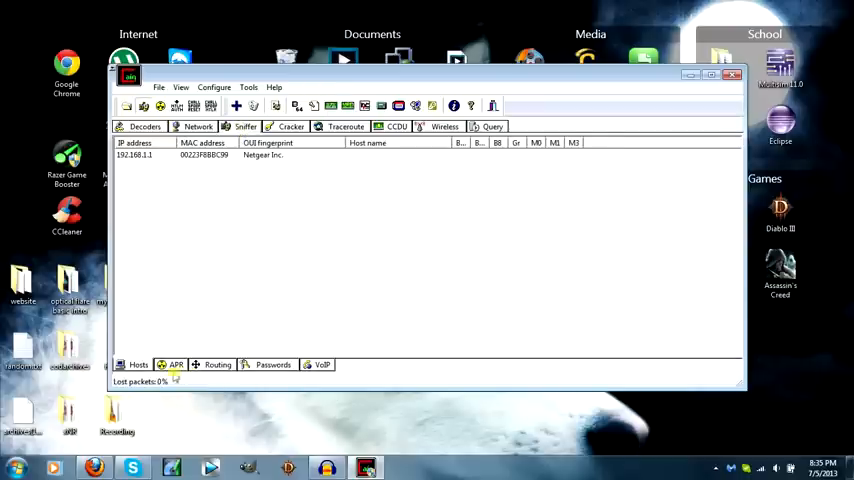
pyautogui.moveTo(240, 222)
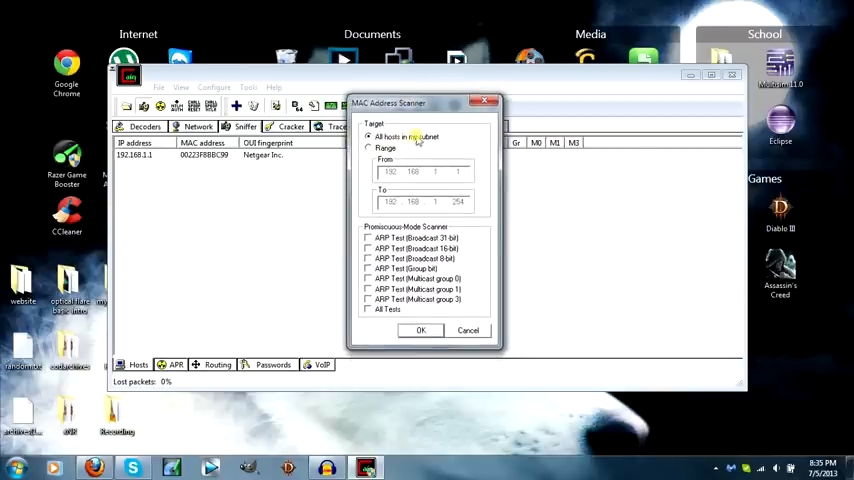
pyautogui.click(420, 330)
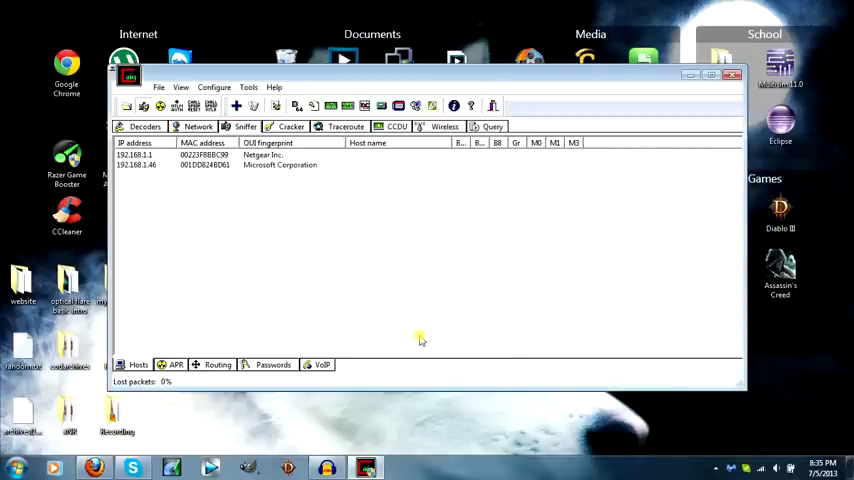
pyautogui.moveTo(184, 199)
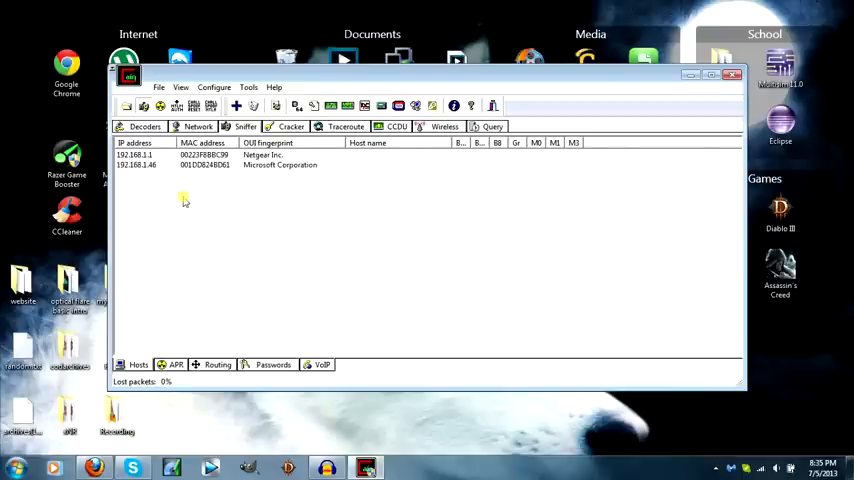
pyautogui.click(230, 165)
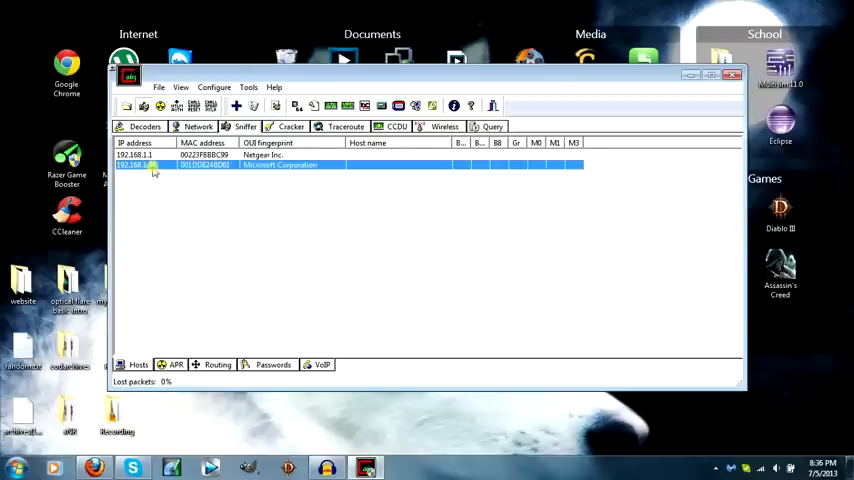
# - Add an APR poison route pairing router 192.168.1.1 with host 192.168.1.46
pyautogui.click(176, 364)
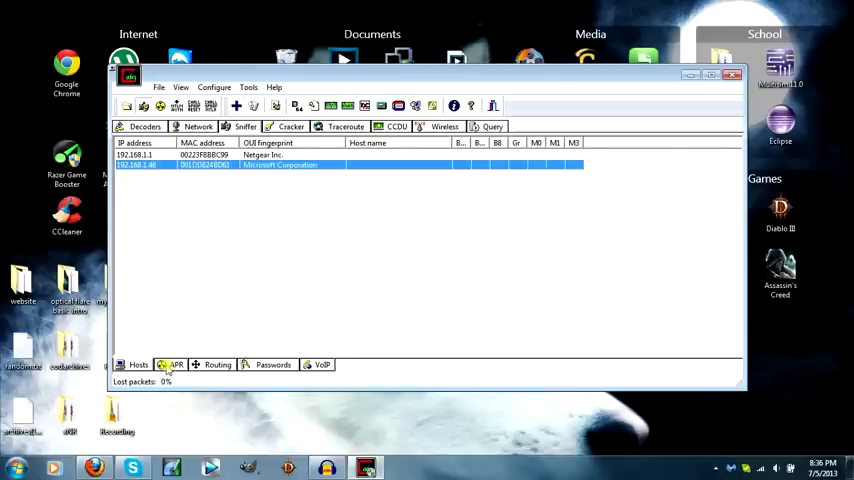
pyautogui.click(175, 364)
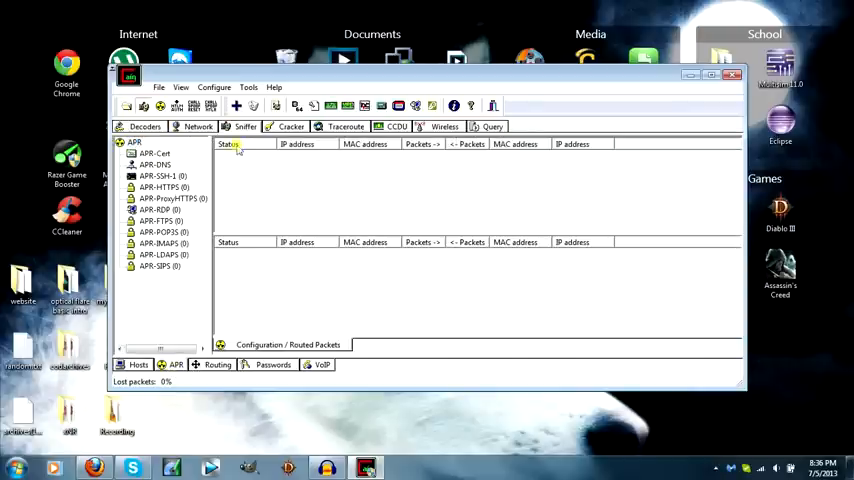
pyautogui.moveTo(237, 107)
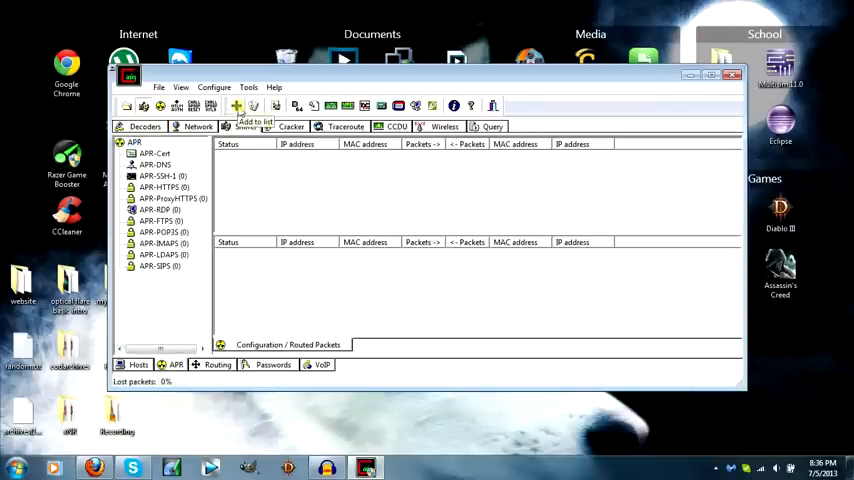
pyautogui.click(237, 106)
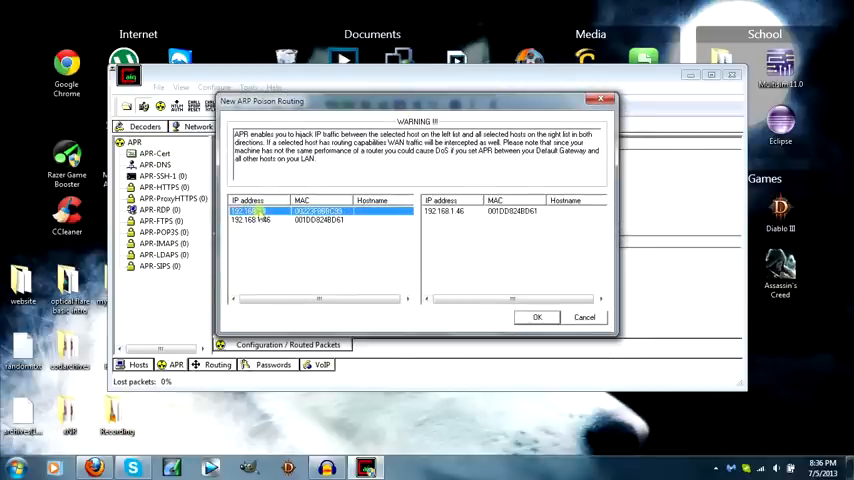
pyautogui.click(455, 211)
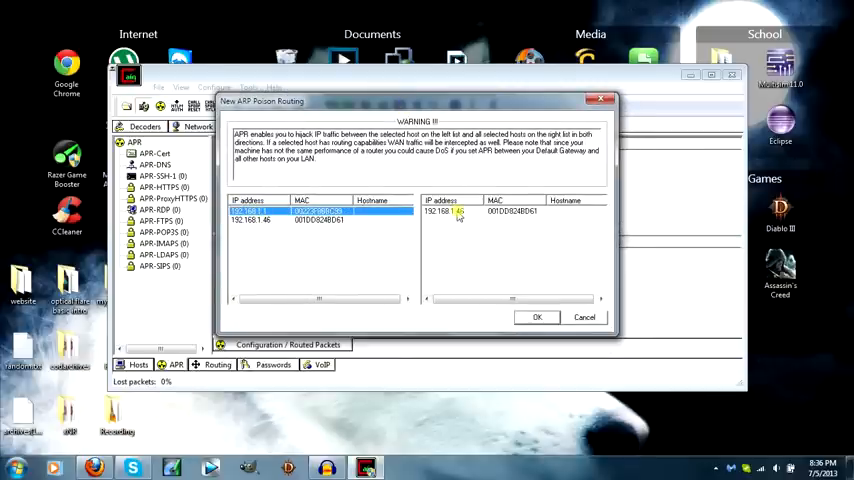
pyautogui.click(536, 316)
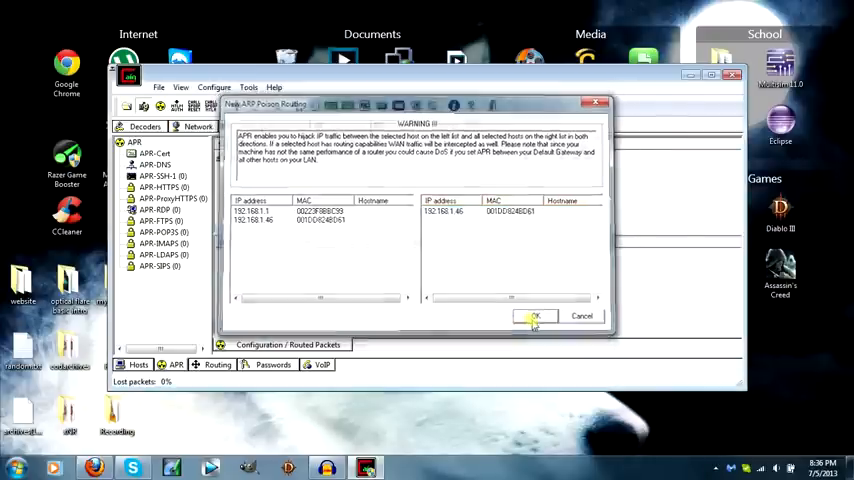
# - Run and then stop the 192.168.1.1–192.168.1.46 poisoning, quit Cain, and bring up Skype
pyautogui.click(535, 316)
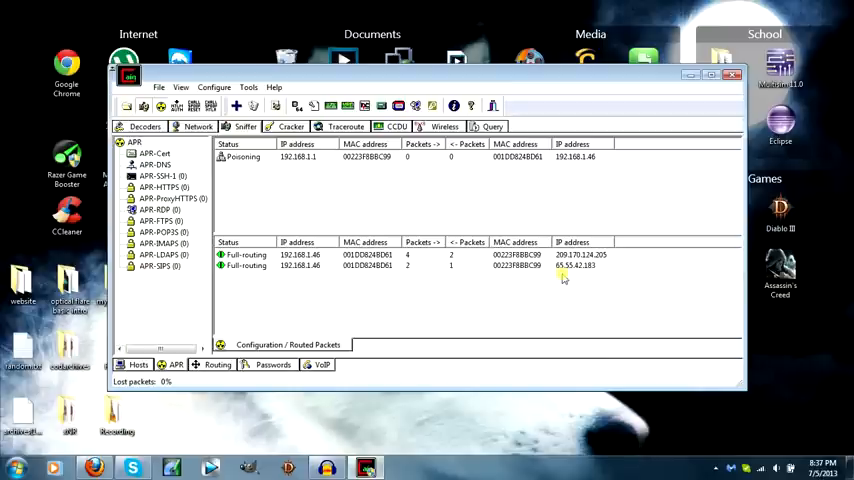
pyautogui.click(400, 266)
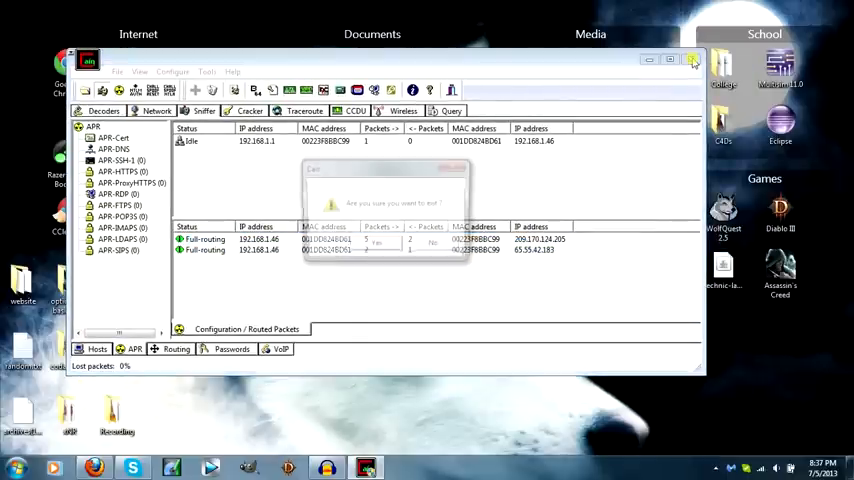
pyautogui.click(693, 59)
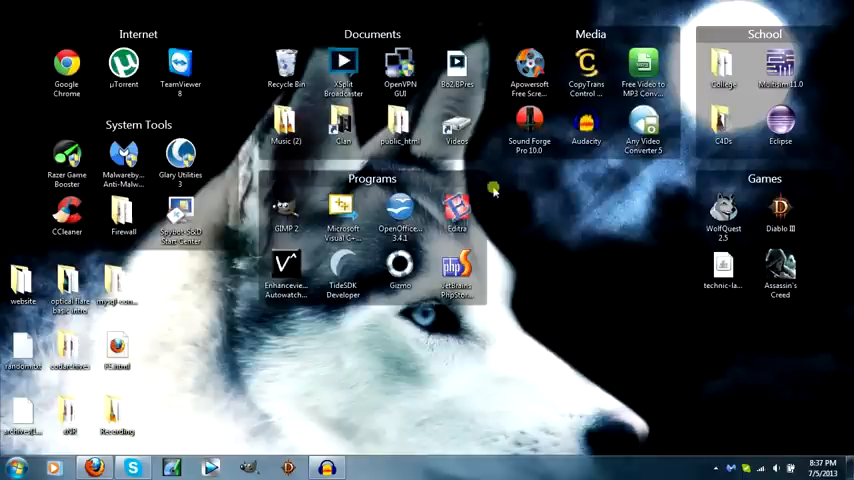
pyautogui.moveTo(332, 384)
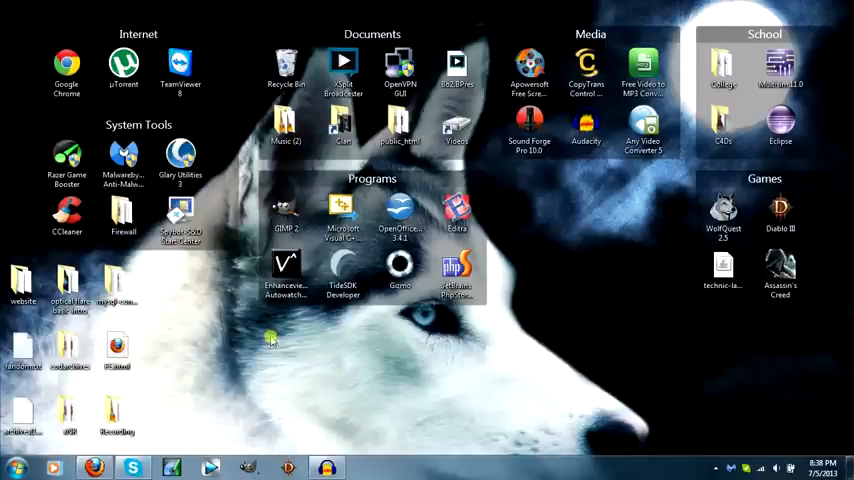
pyautogui.click(132, 467)
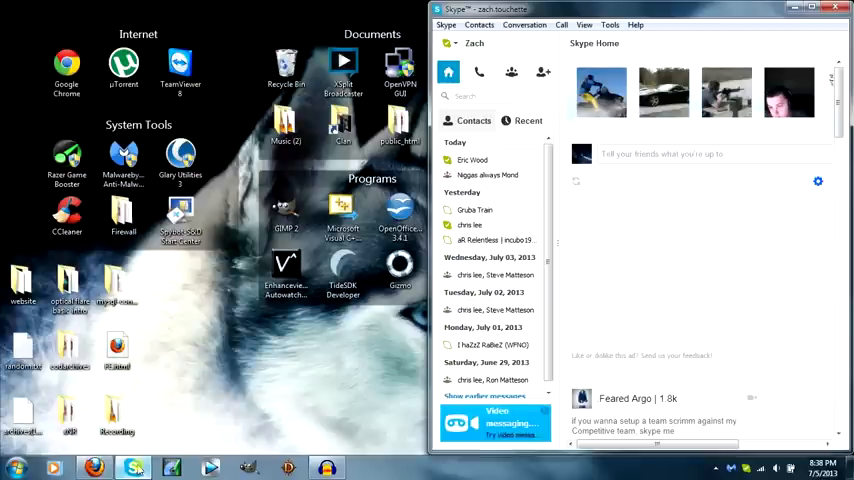
pyautogui.click(610, 24)
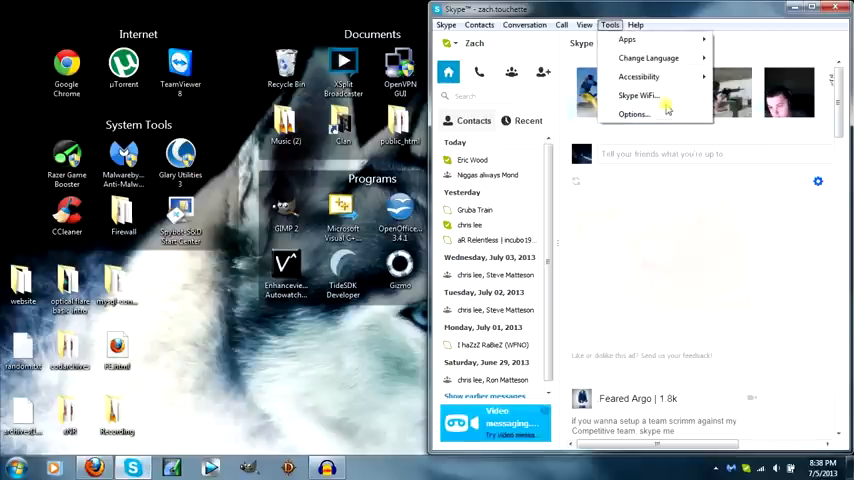
pyautogui.click(634, 114)
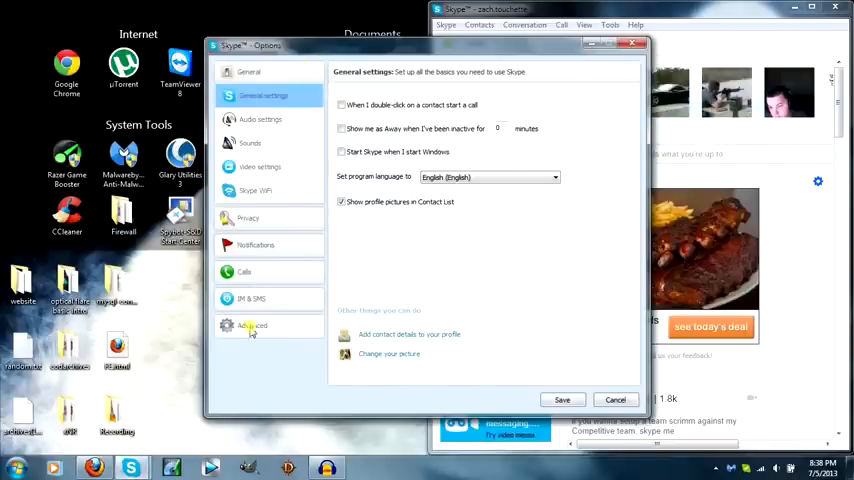
pyautogui.click(252, 326)
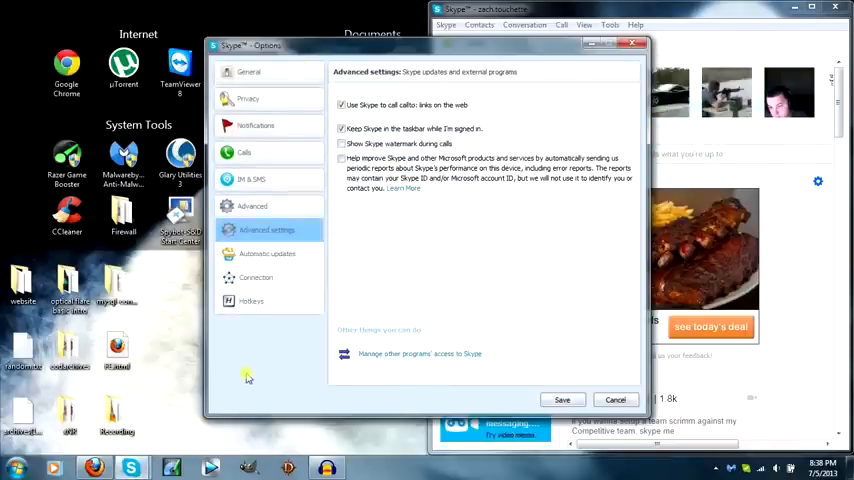
pyautogui.click(255, 277)
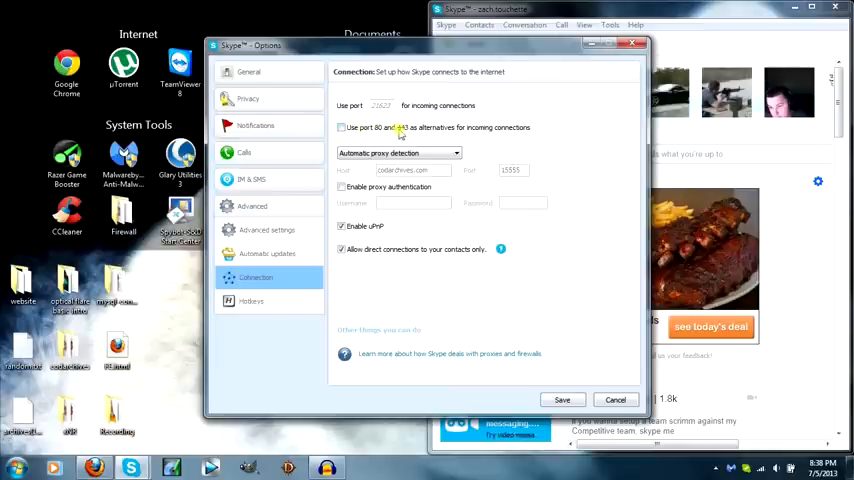
pyautogui.moveTo(518, 133)
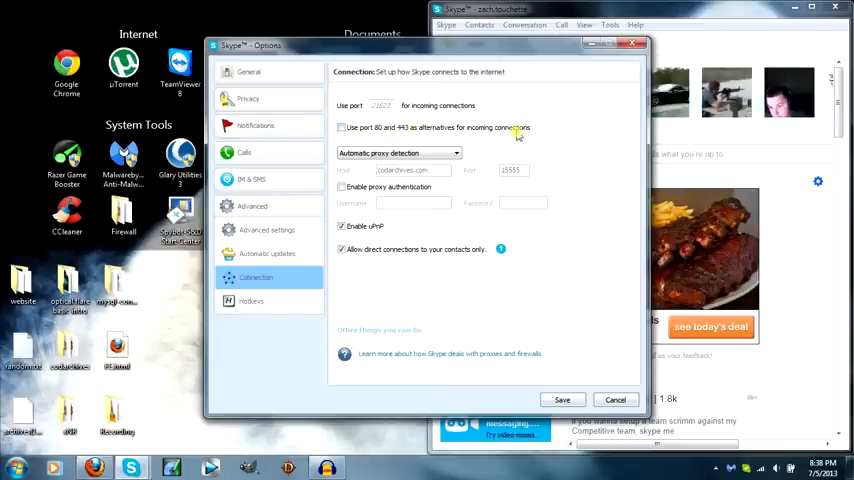
pyautogui.click(615, 399)
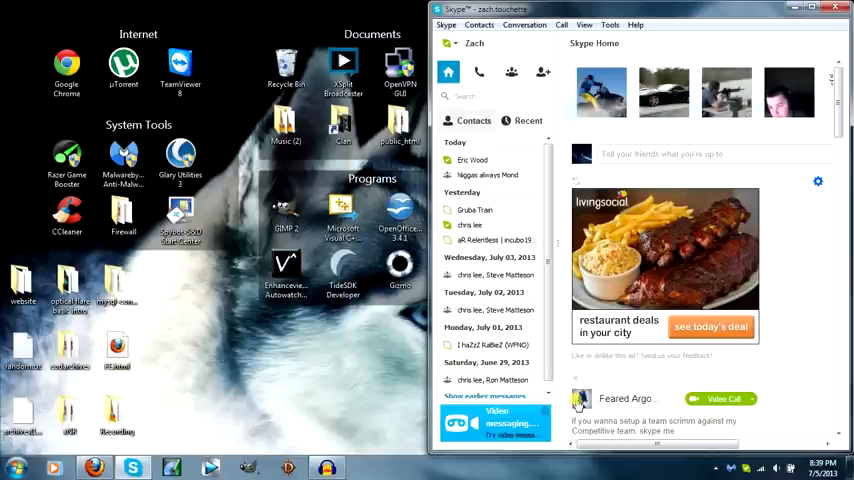
pyautogui.click(834, 9)
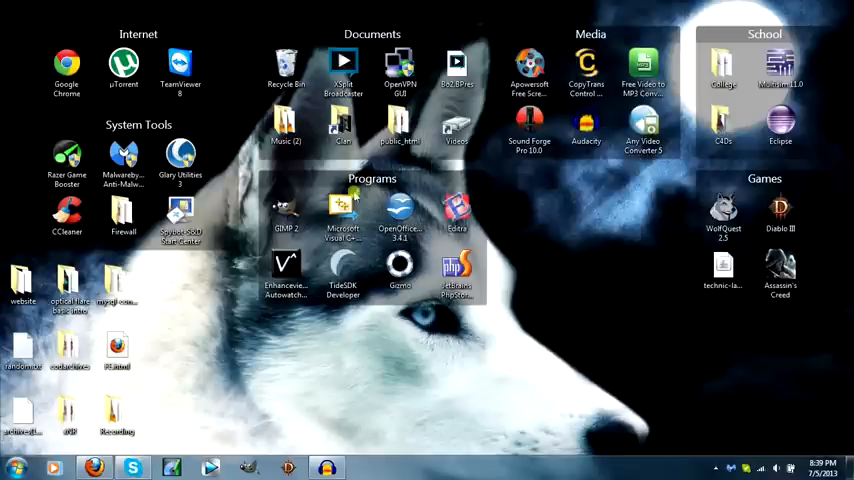
# - Open the Start menu's recent programs list to reach ZoneAlarm Security
pyautogui.click(16, 467)
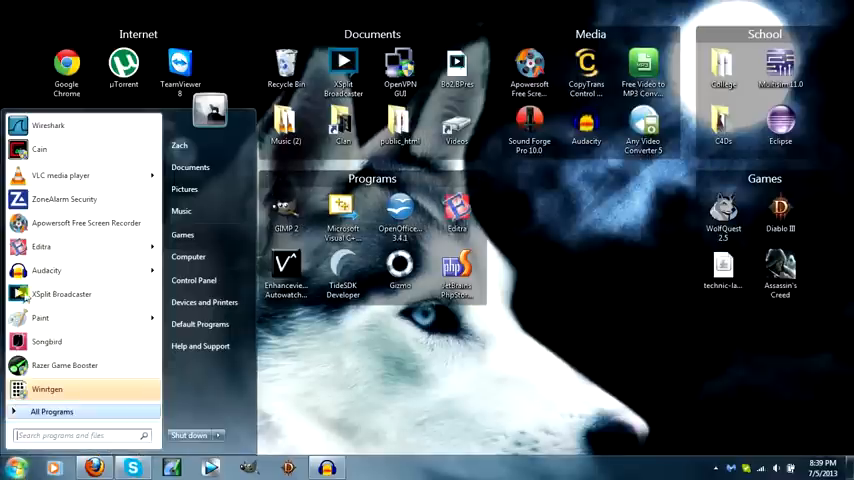
pyautogui.moveTo(63, 199)
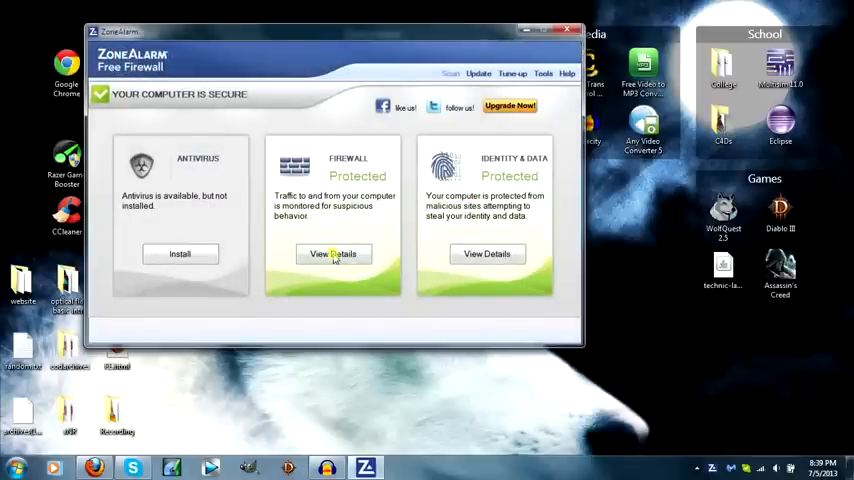
# - Open Firewall details and the Application Control program list, selecting Cain
pyautogui.click(333, 253)
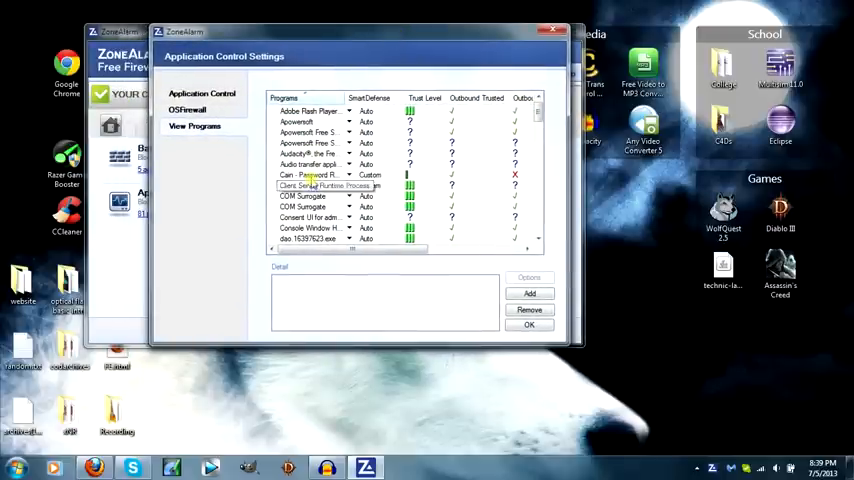
pyautogui.click(320, 175)
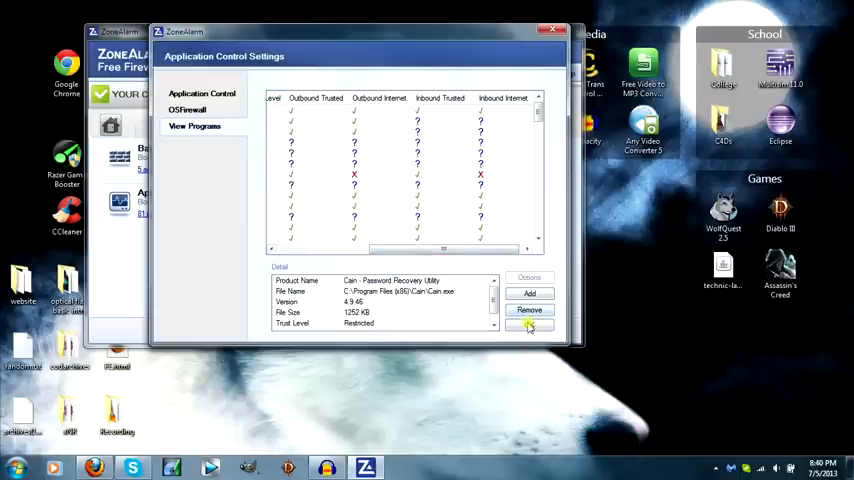
# - Confirm Cain's Restricted trust level and close the Application Control settings
pyautogui.click(553, 30)
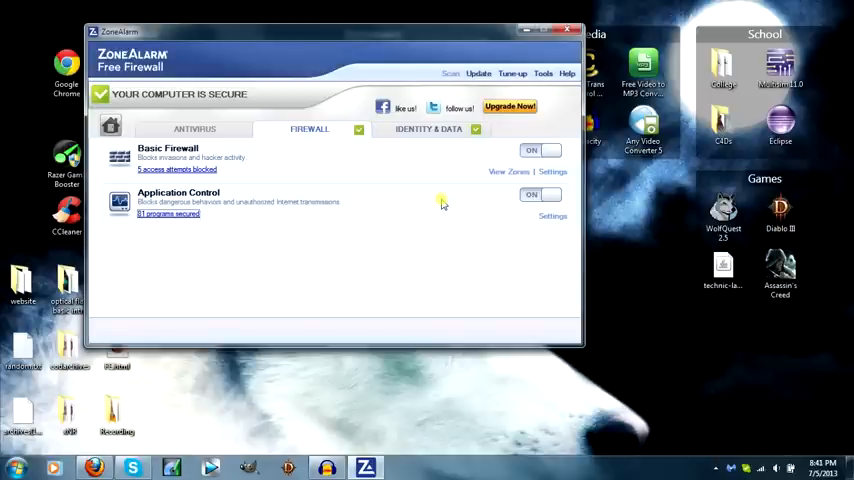
pyautogui.moveTo(416, 238)
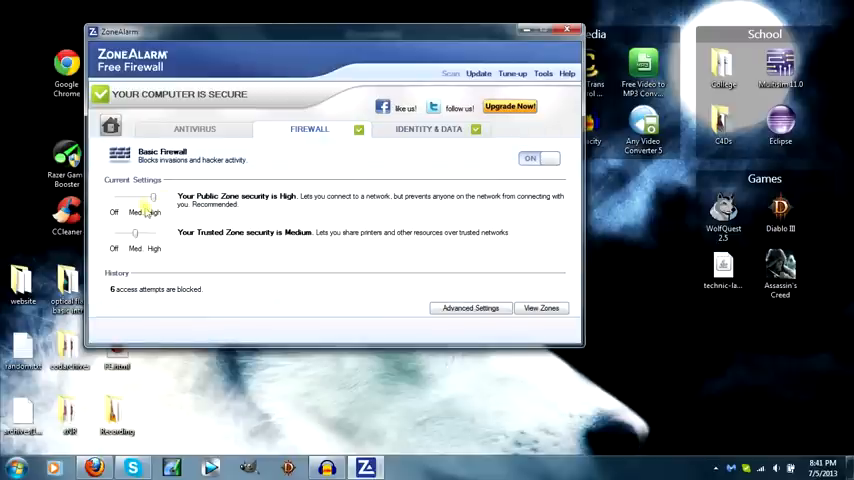
# - Lower Public Zone security from High to Medium and view the network zone list
pyautogui.moveTo(150, 205); pyautogui.dragTo(135, 205)
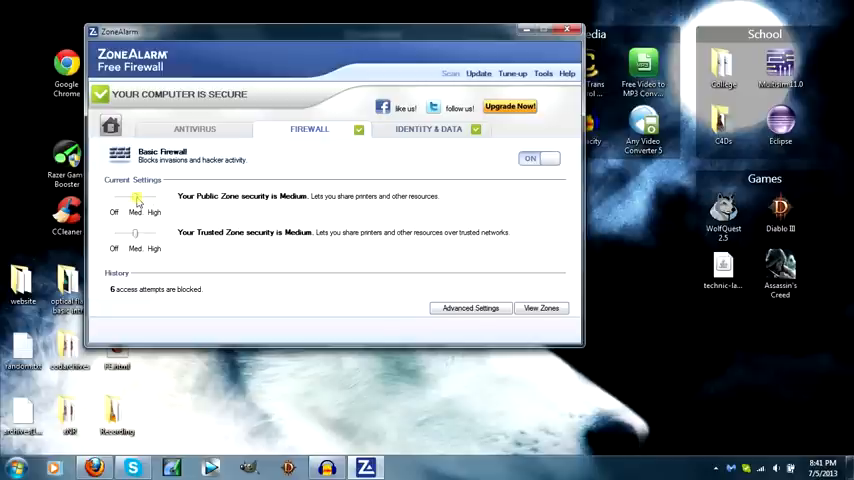
pyautogui.moveTo(273, 210)
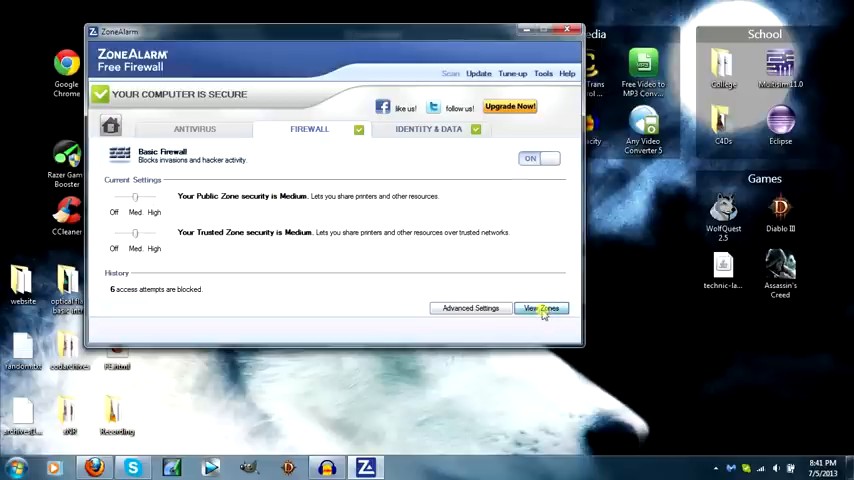
pyautogui.click(541, 308)
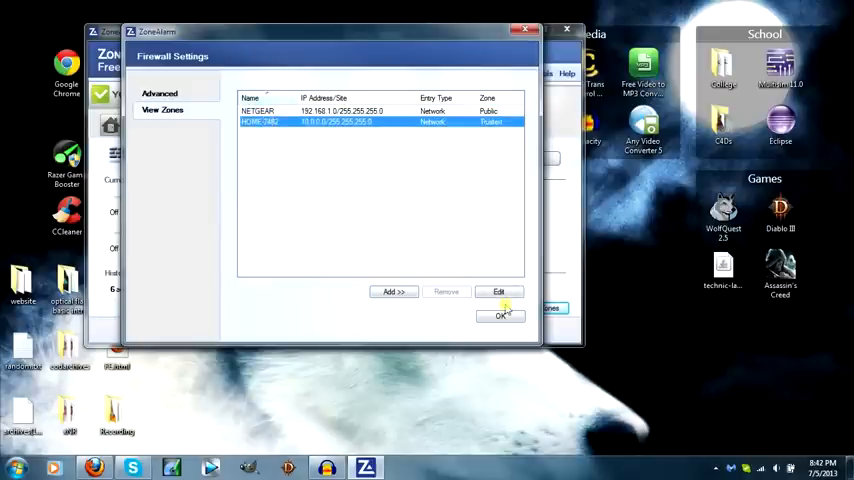
# - Change HOME-7482's zone from Trusted to Public
pyautogui.click(498, 291)
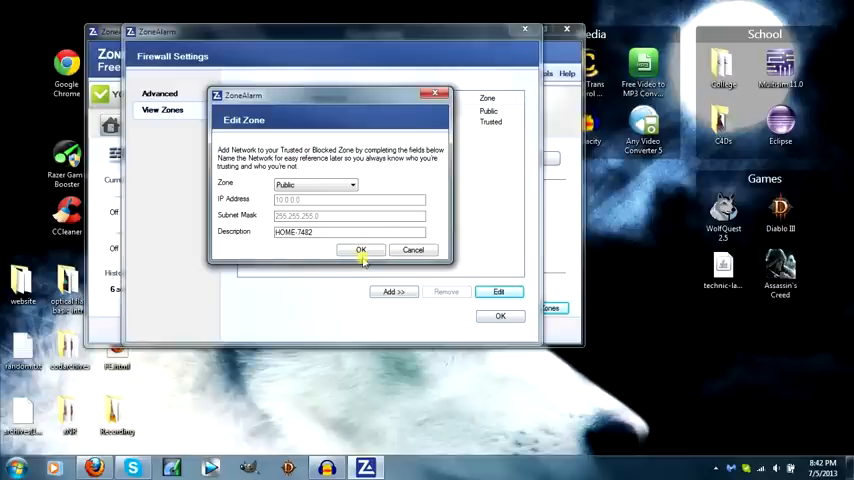
pyautogui.click(360, 249)
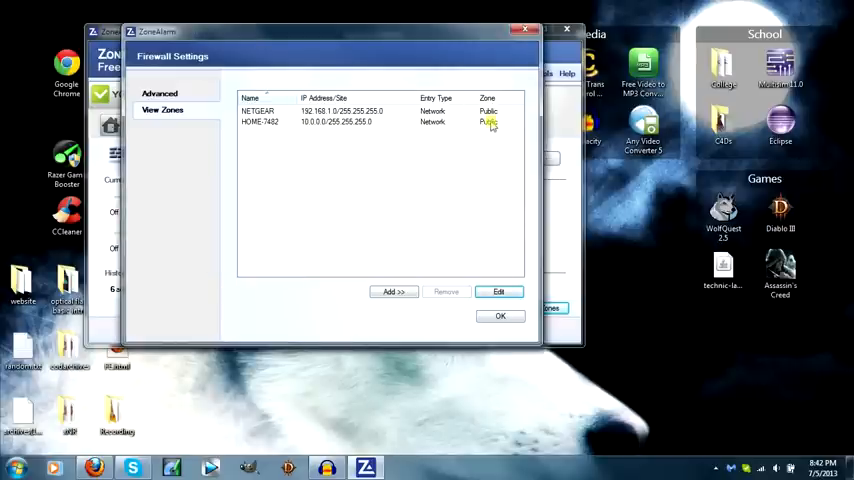
pyautogui.click(393, 291)
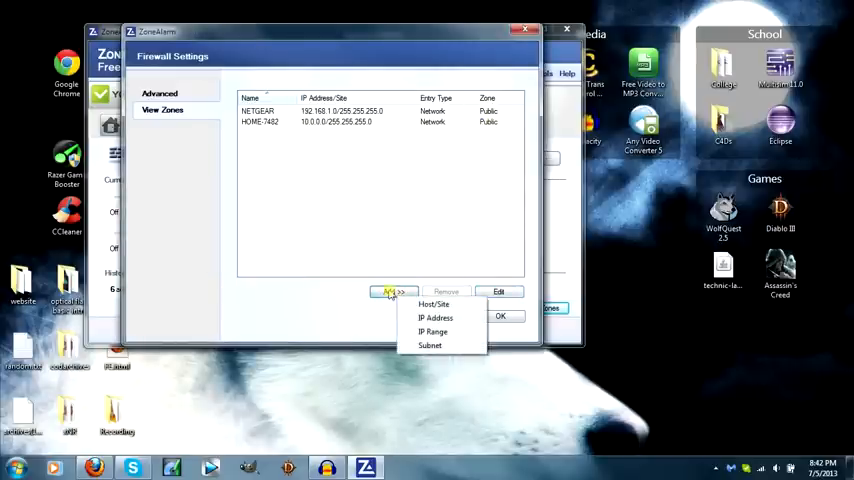
# - Add a Trusted IP range 65.55.42.0–65.55.42.255 described as Xbox Live Servers
pyautogui.click(432, 331)
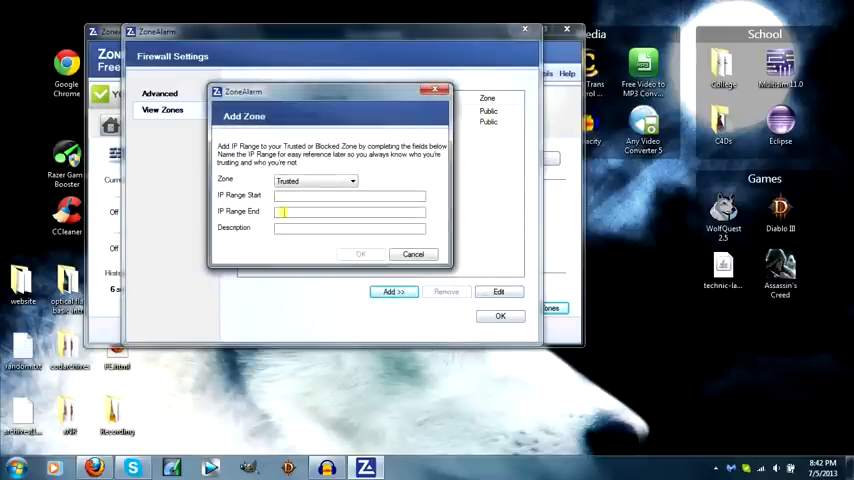
pyautogui.click(350, 195)
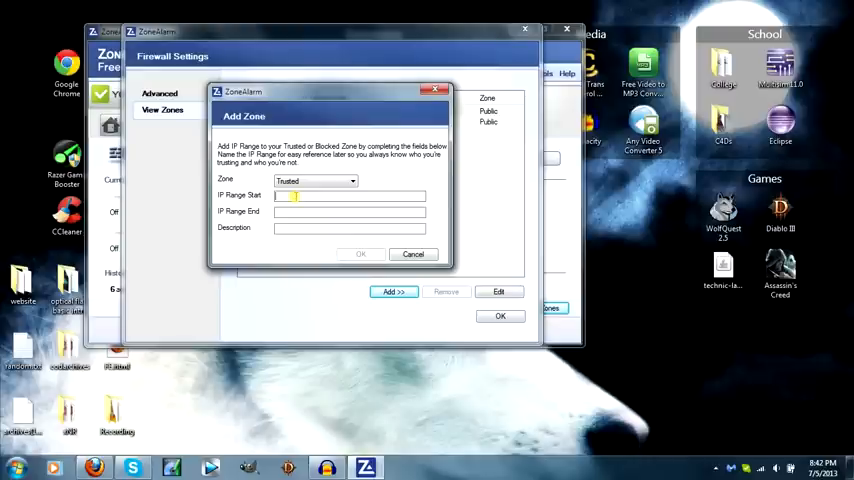
pyautogui.write('65 5')
pyautogui.click(349, 212)
pyautogui.write('65.55.42.2')
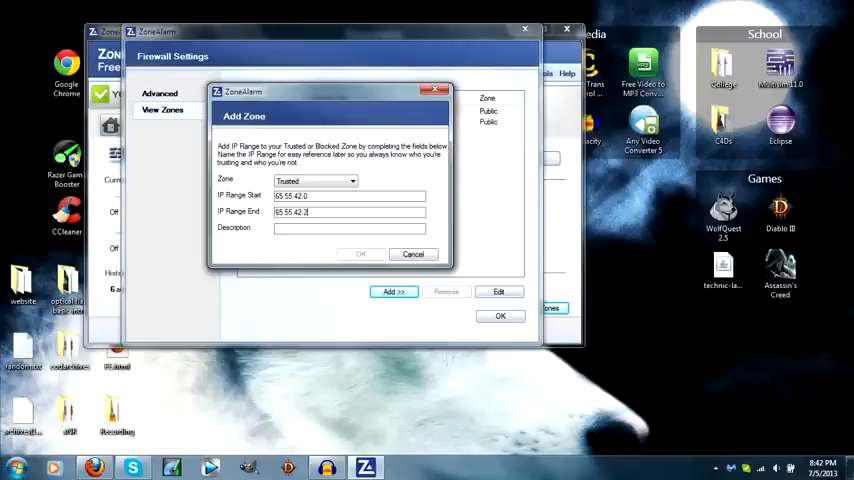
pyautogui.write('XBox')
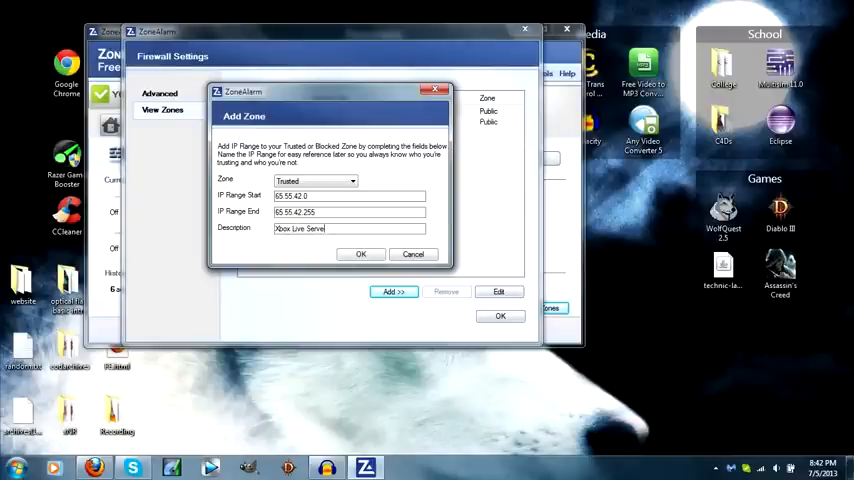
pyautogui.click(361, 253)
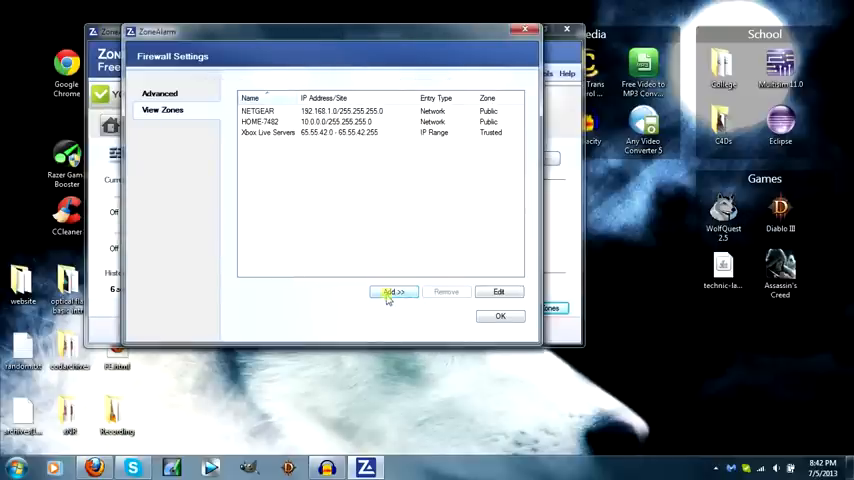
# - Add Trusted range 209.170.0.0–209.170.255.255 as CoD Servers, then apply and close zone settings
pyautogui.click(393, 291)
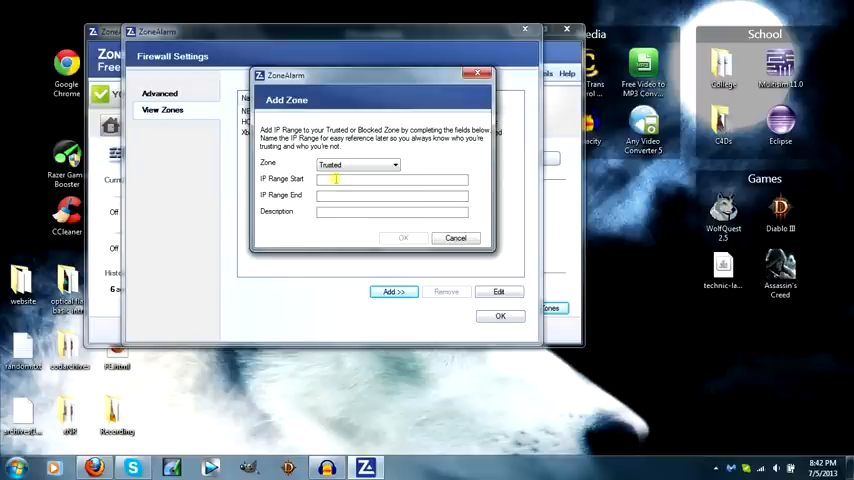
pyautogui.write('209.170.0.0')
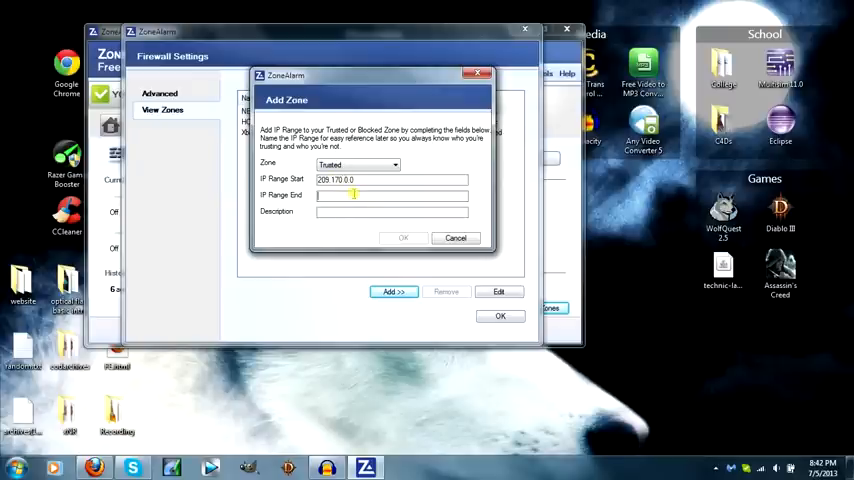
pyautogui.write('209.170.255.255')
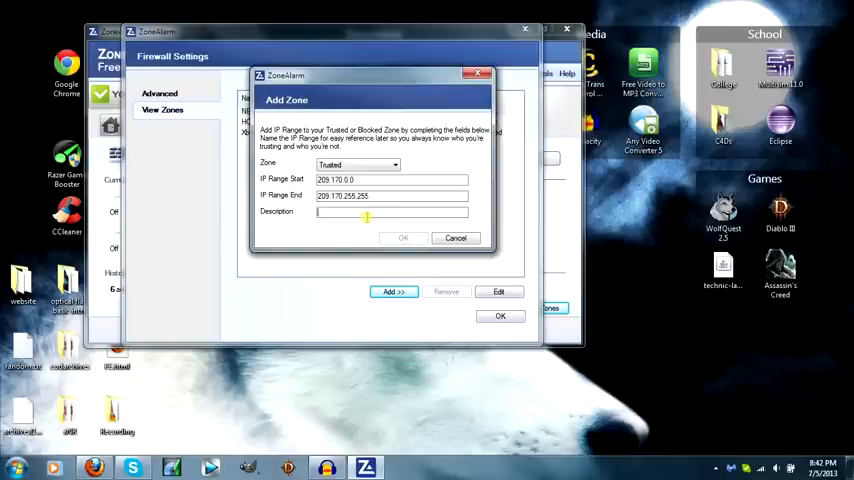
pyautogui.write('CoD SE')
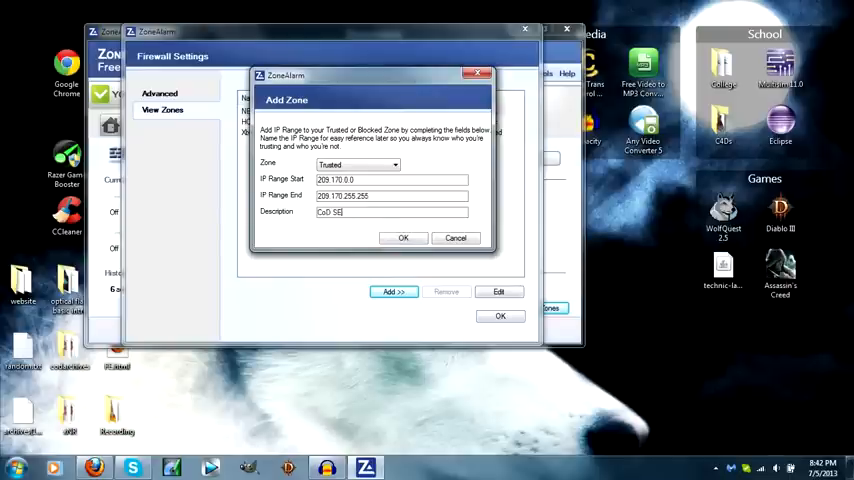
pyautogui.click(403, 238)
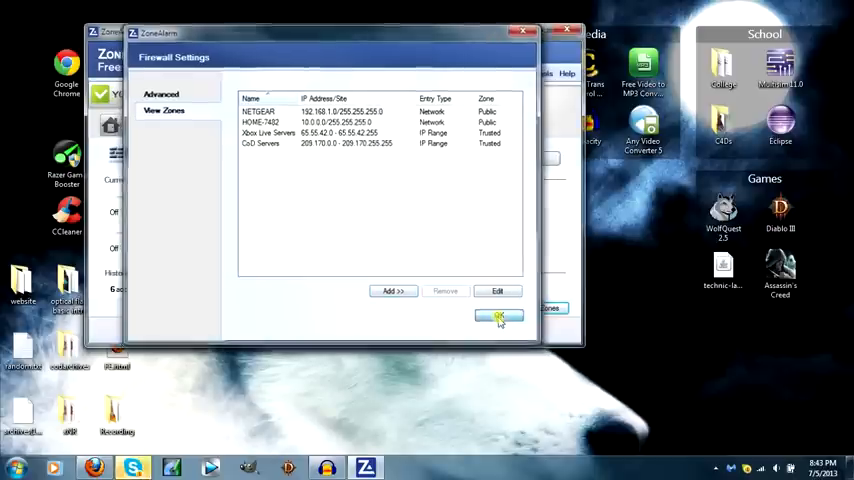
pyautogui.click(499, 317)
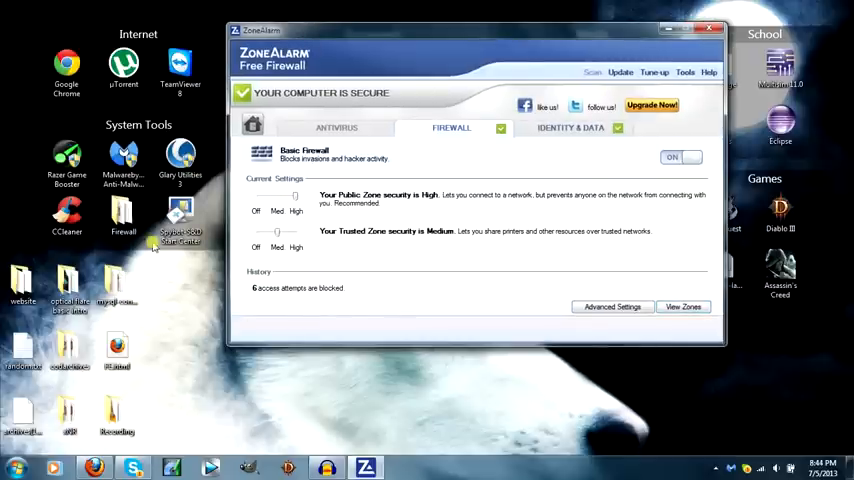
# - Bring Cain & Abel back up and show its ARP poisoning list
pyautogui.click(16, 467)
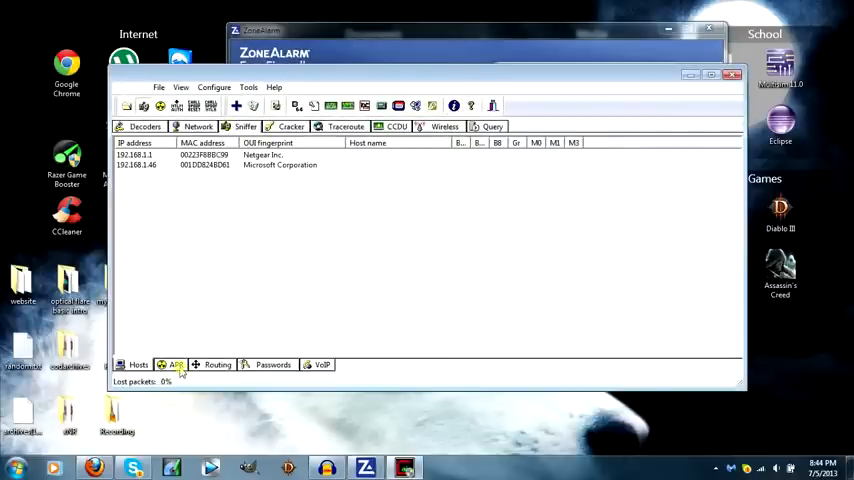
pyautogui.click(175, 364)
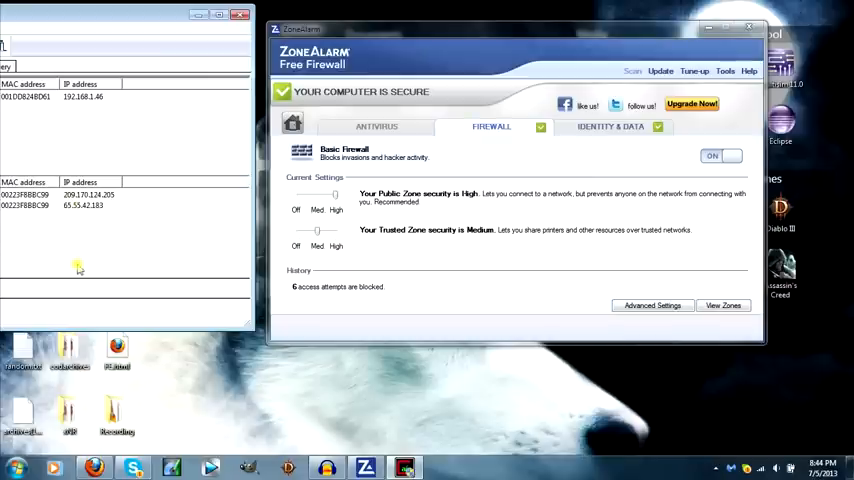
pyautogui.moveTo(78, 255)
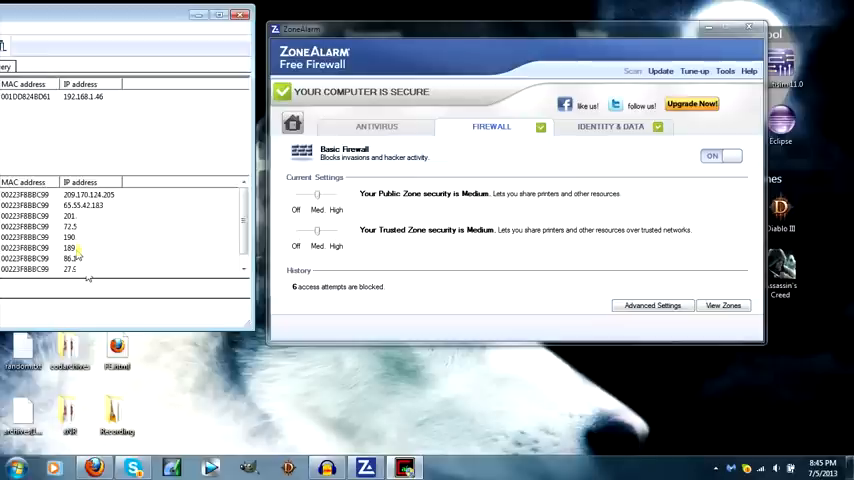
# - Clear every entry from Cain's lower ARP target list with Remove All
pyautogui.scroll(-3)
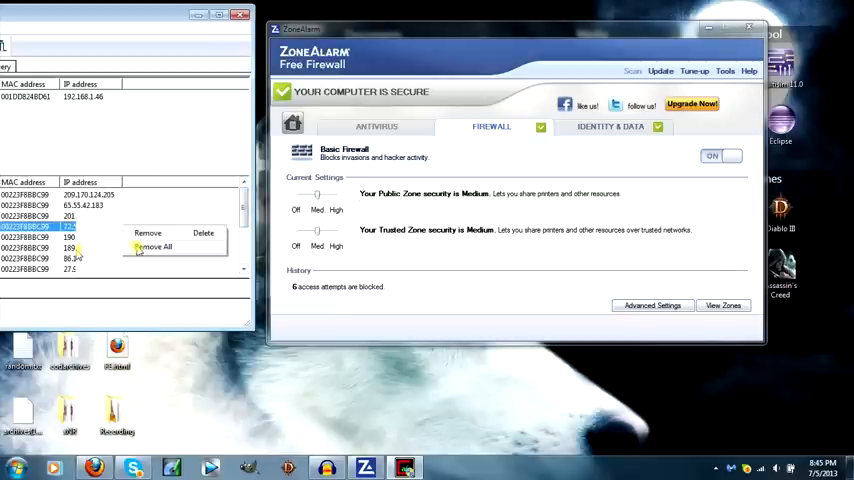
pyautogui.click(155, 247)
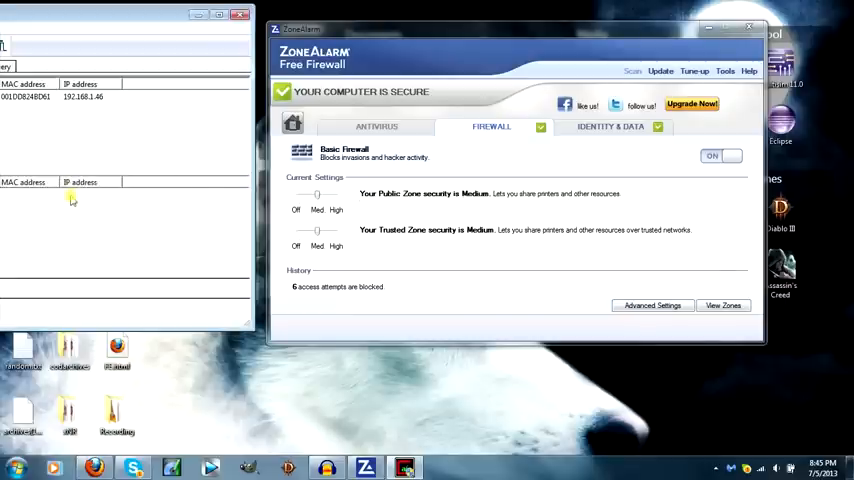